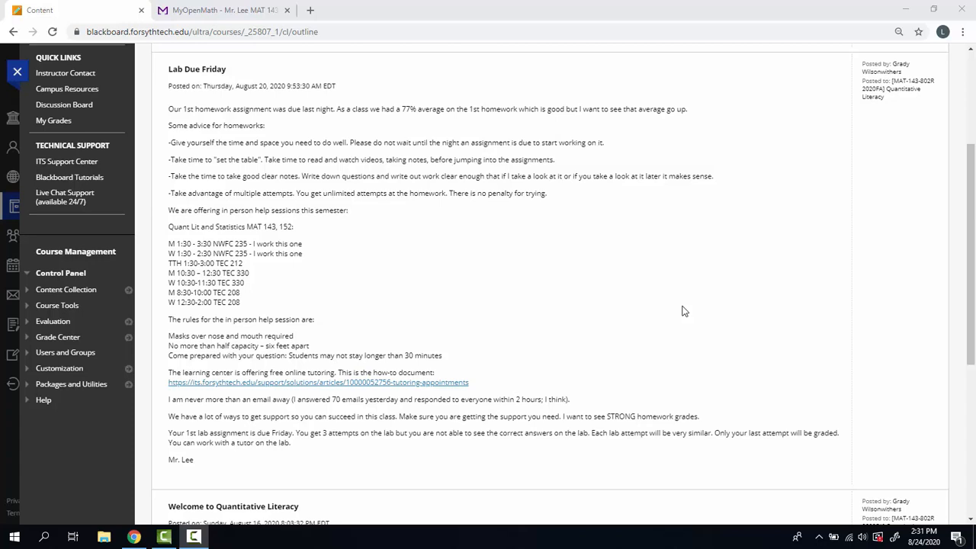
{"action": "mouse_move", "coordinate": [288, 232]}
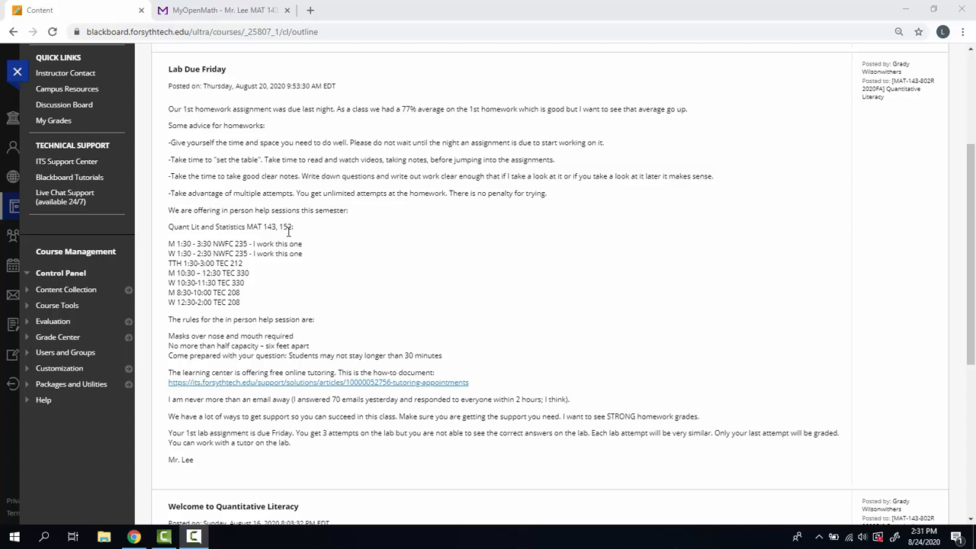
{"action": "mouse_move", "coordinate": [172, 228]}
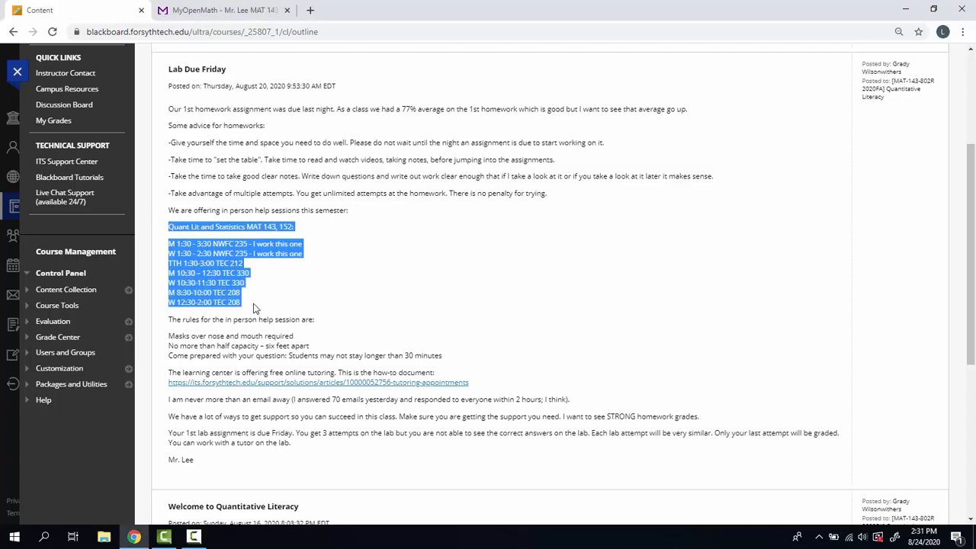
Clear the help-session highlight and show Course Content with the Week 2: Voting Theory module.
{"action": "left_click", "coordinate": [257, 299]}
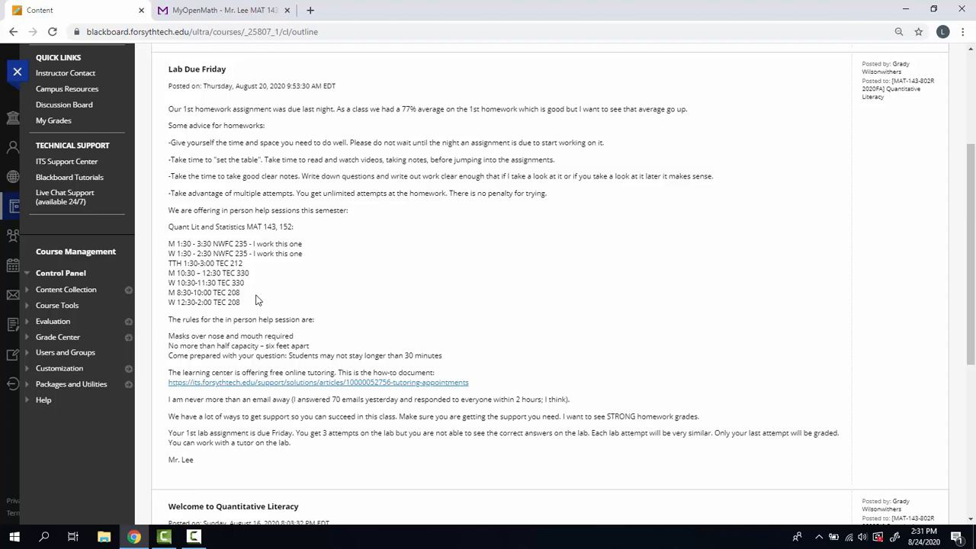
{"action": "mouse_move", "coordinate": [491, 370]}
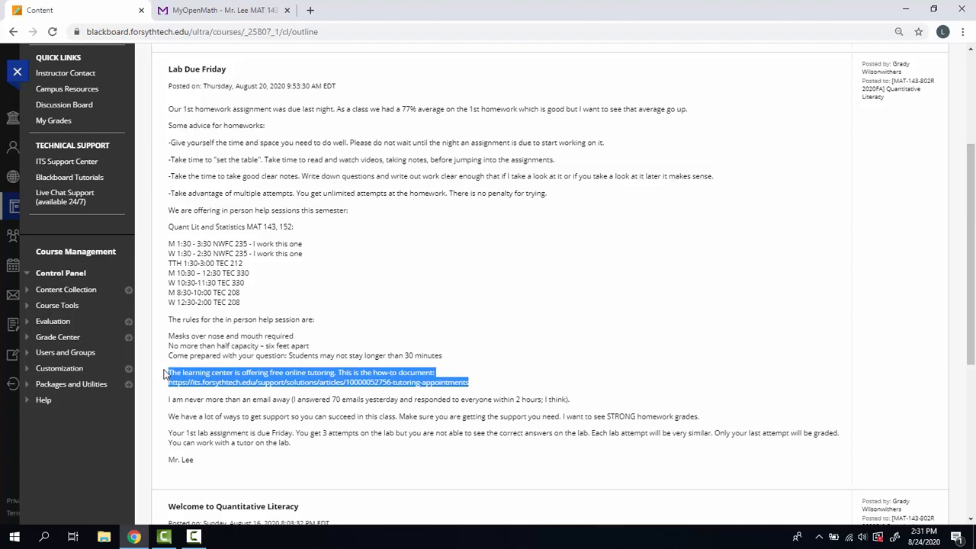
{"action": "mouse_move", "coordinate": [214, 369]}
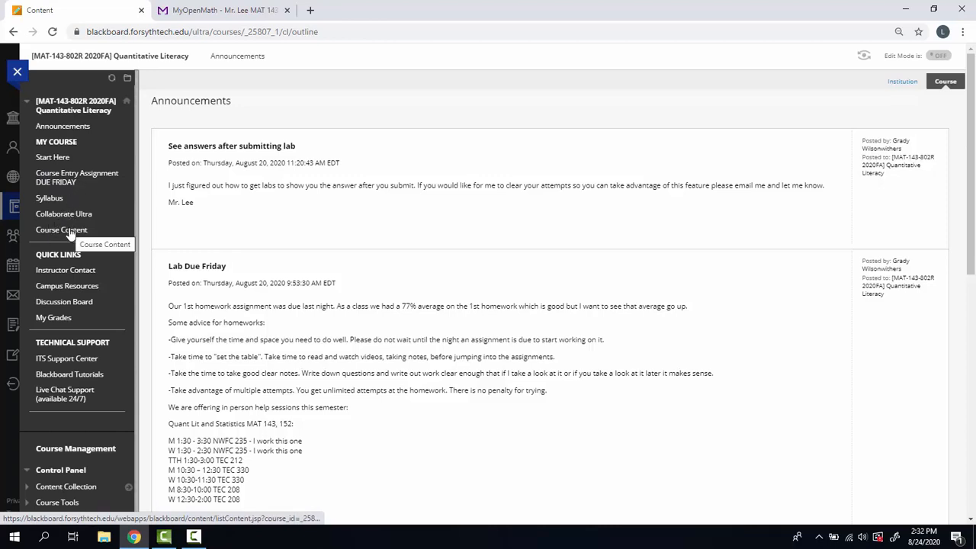
{"action": "left_click", "coordinate": [61, 230]}
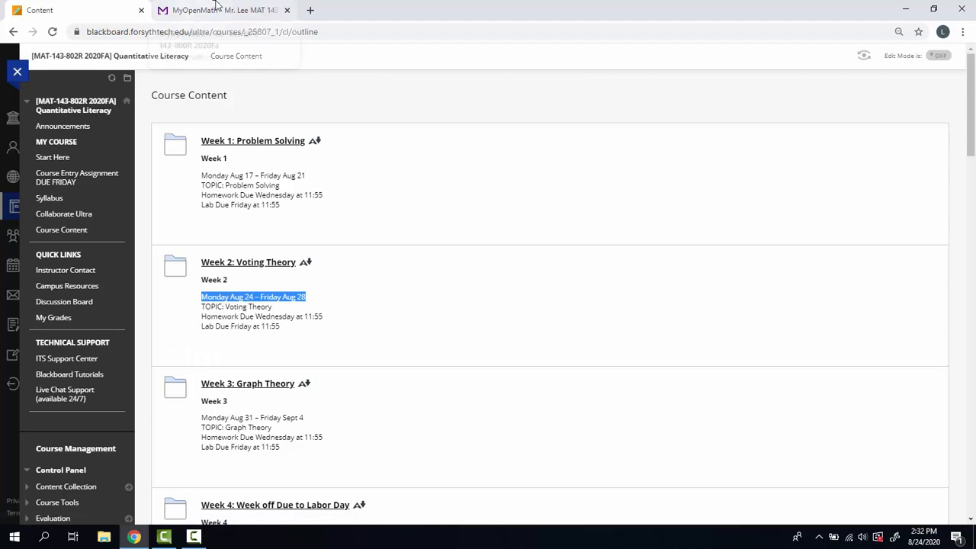
In the Week 2 Voting Theory module, open the homework in a new tab and load the lab.
{"action": "left_click", "coordinate": [221, 9]}
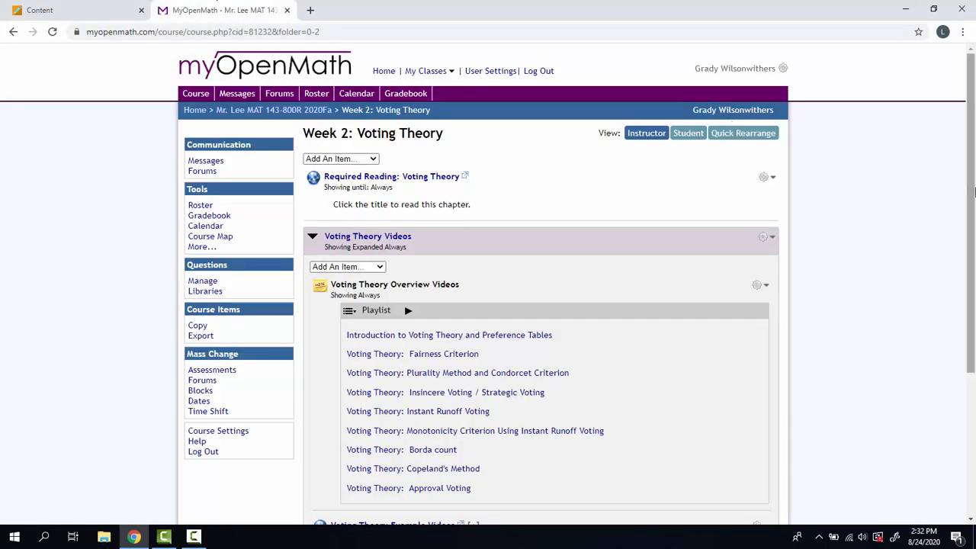
{"action": "scroll", "scroll_direction": "down", "scroll_amount": 3}
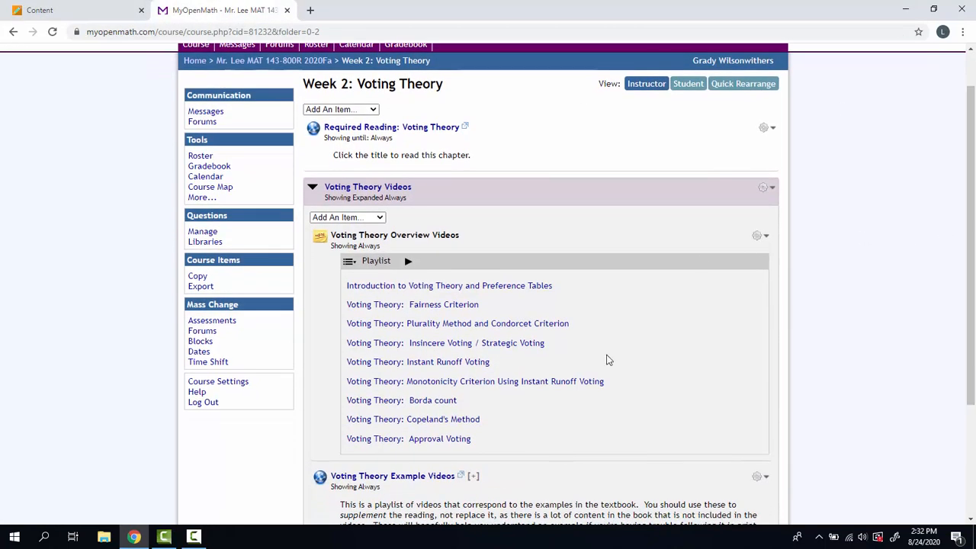
{"action": "mouse_move", "coordinate": [729, 271]}
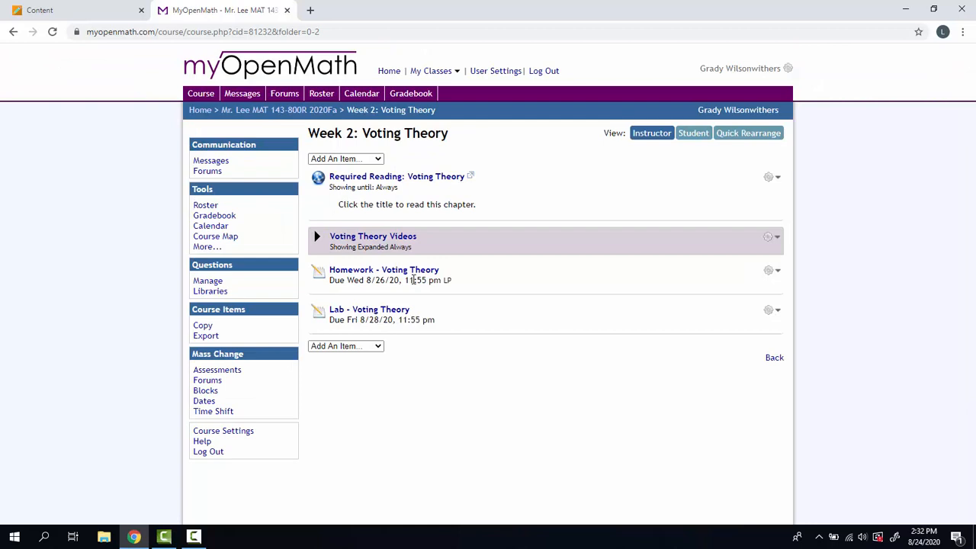
{"action": "right_click", "coordinate": [384, 269]}
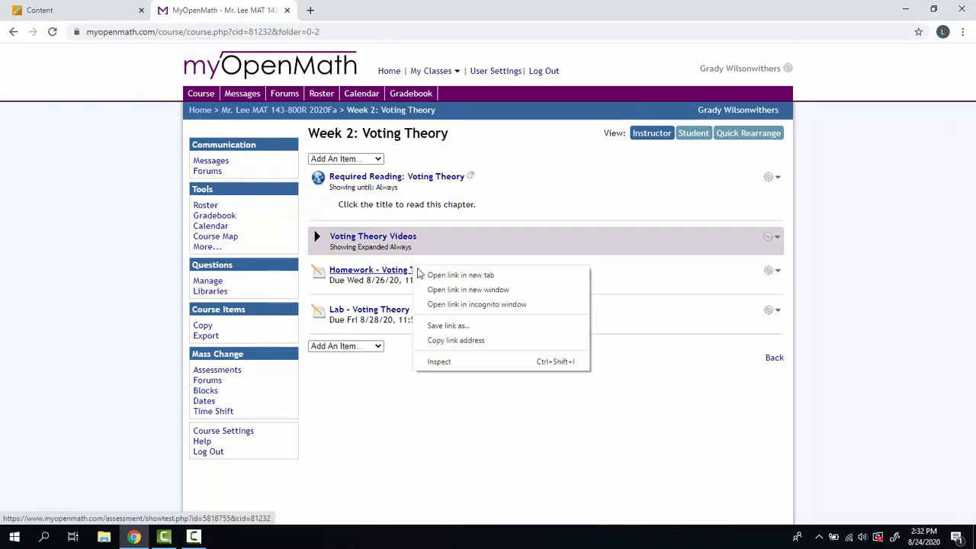
{"action": "left_click", "coordinate": [460, 274]}
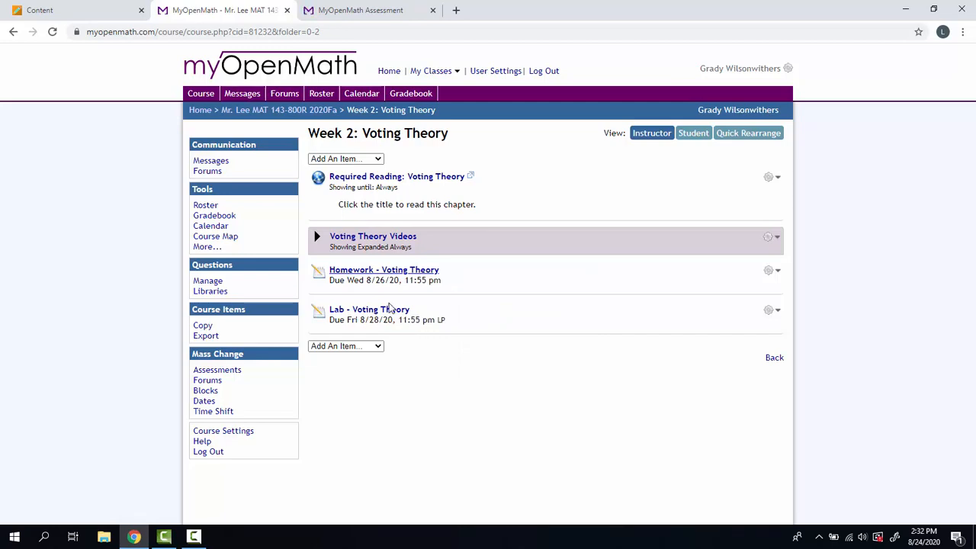
{"action": "left_click", "coordinate": [369, 309]}
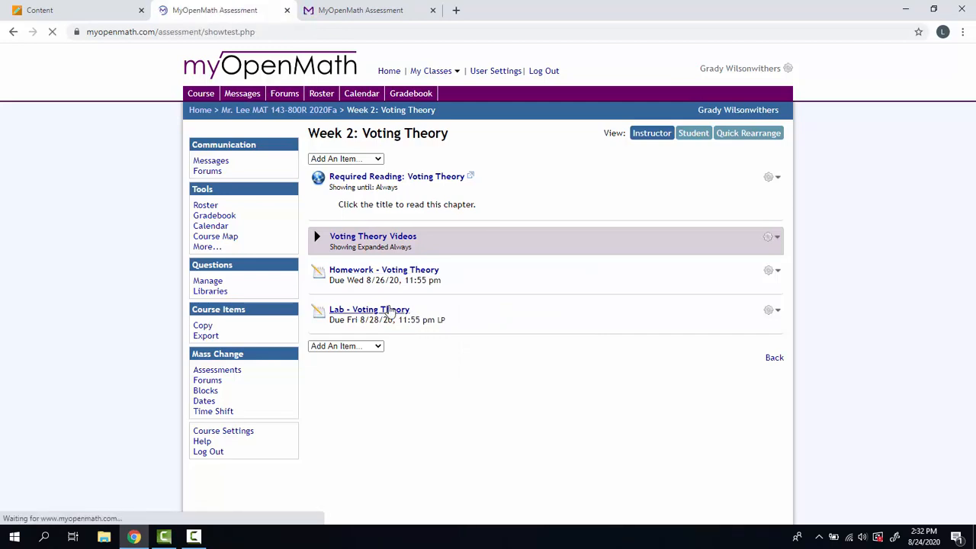
Scroll the lab to withdrawn Question 7, then view the 20-question, 20-point homework.
{"action": "left_click", "coordinate": [369, 309]}
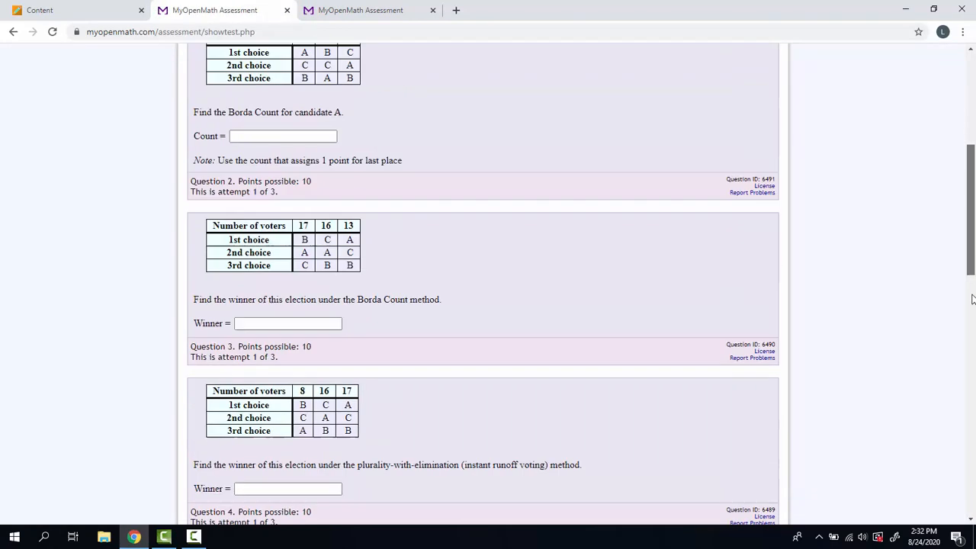
{"action": "scroll", "scroll_direction": "down", "scroll_amount": 3}
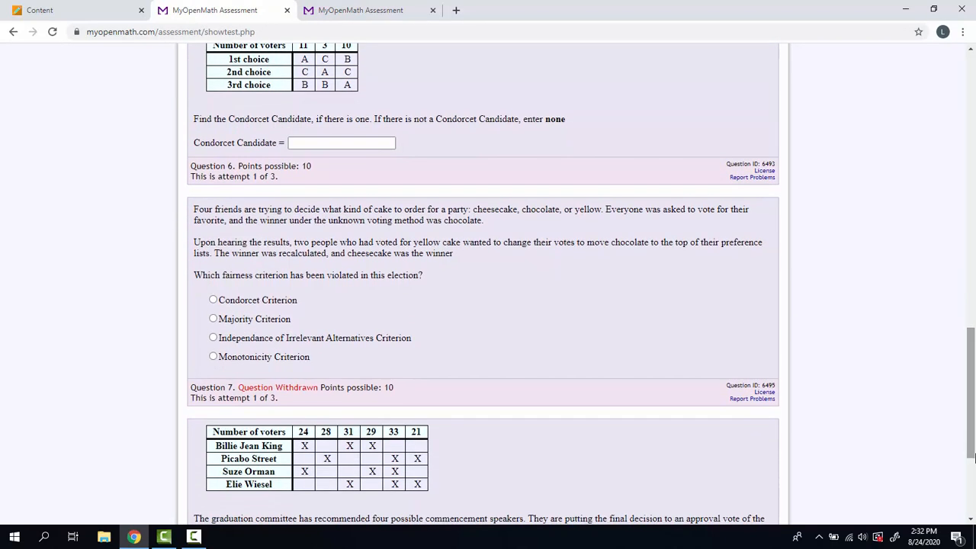
{"action": "mouse_move", "coordinate": [371, 313]}
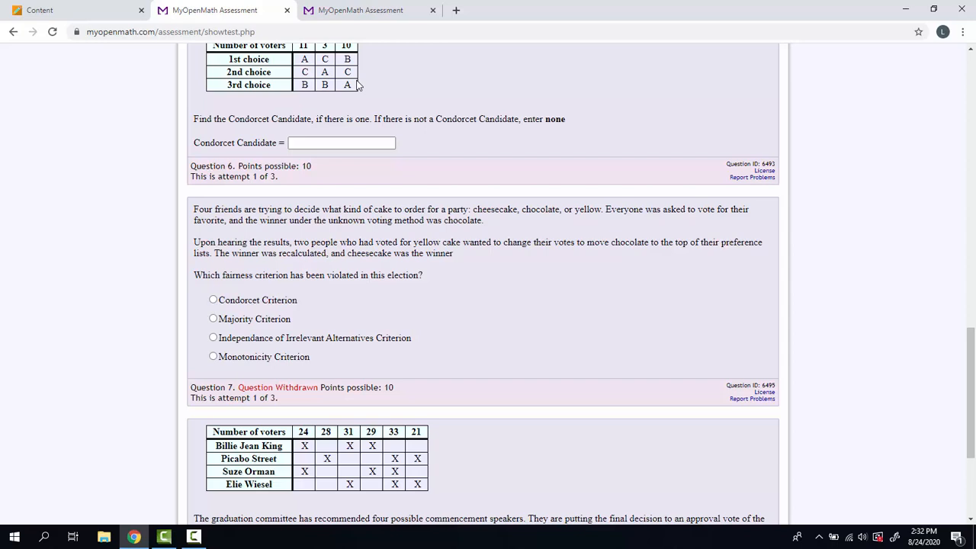
{"action": "mouse_move", "coordinate": [347, 307]}
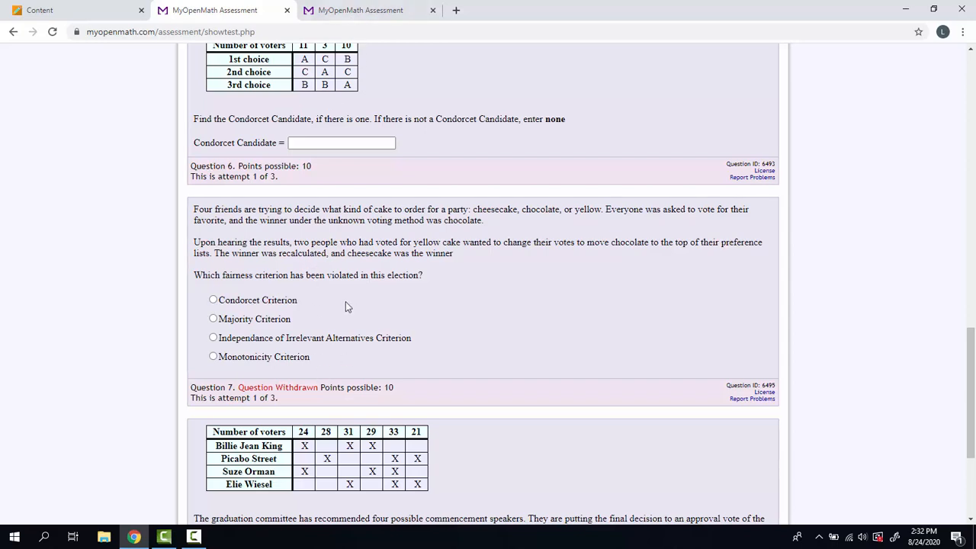
{"action": "left_click", "coordinate": [358, 10]}
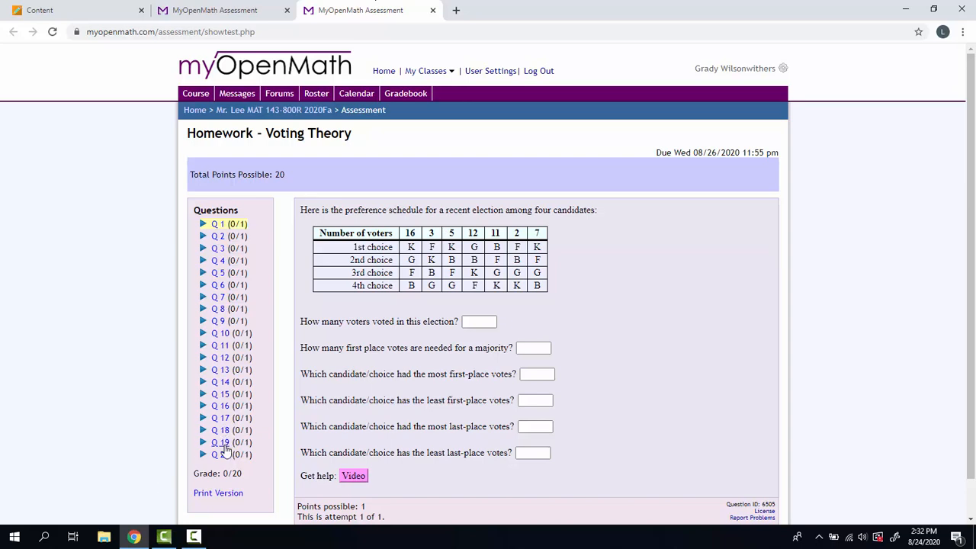
{"action": "mouse_move", "coordinate": [221, 454]}
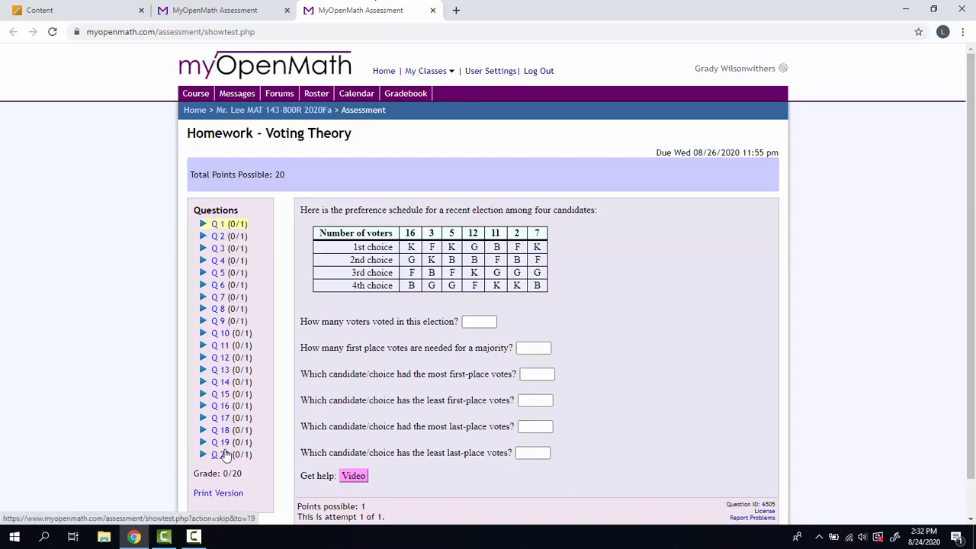